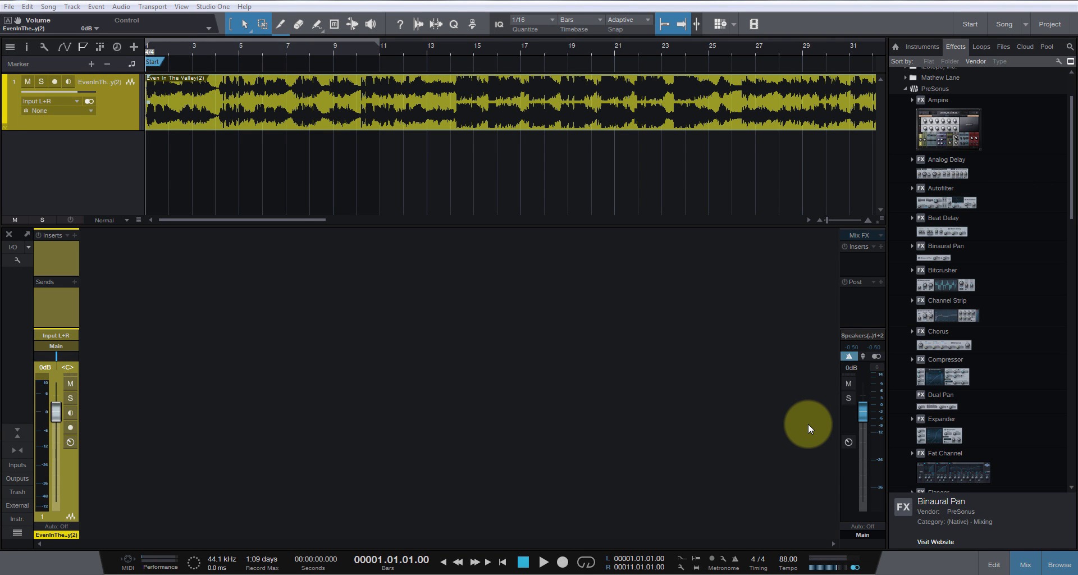
mouse_move(672, 335)
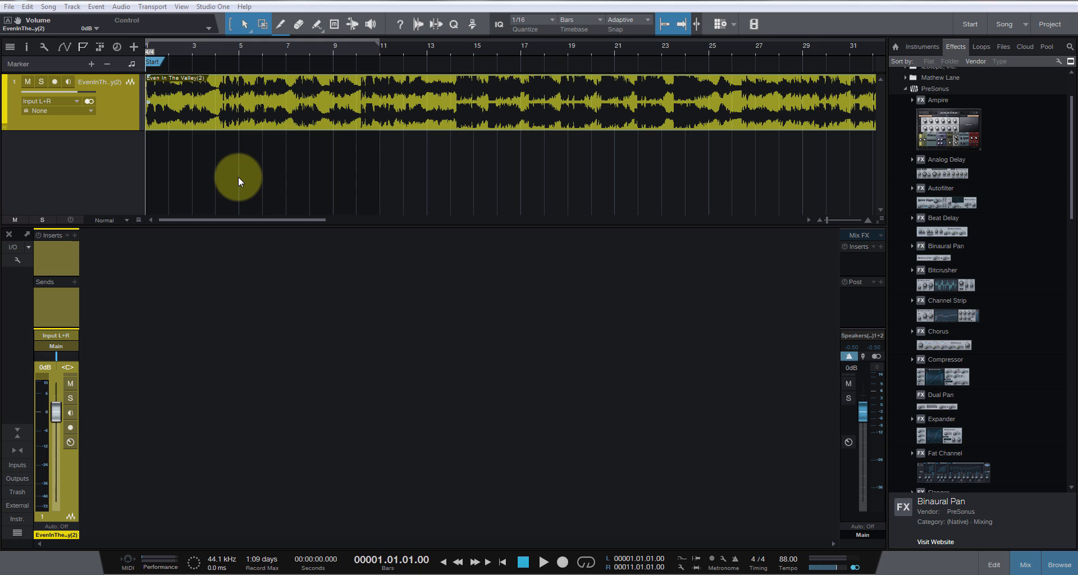
mouse_move(249, 198)
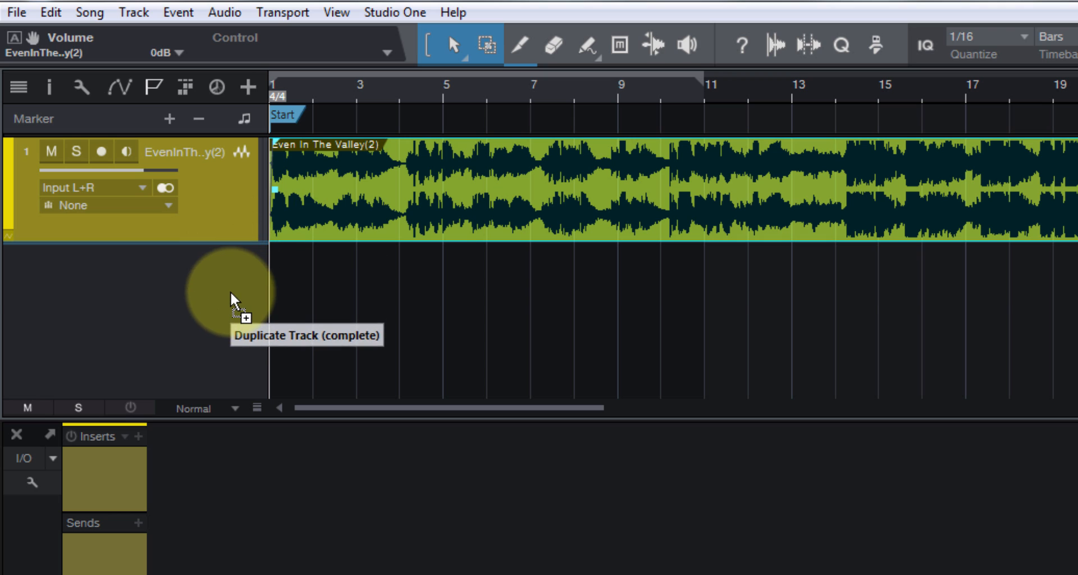
- Duplicate the 'Even In The Valley' track completely, including settings and events
click(232, 298)
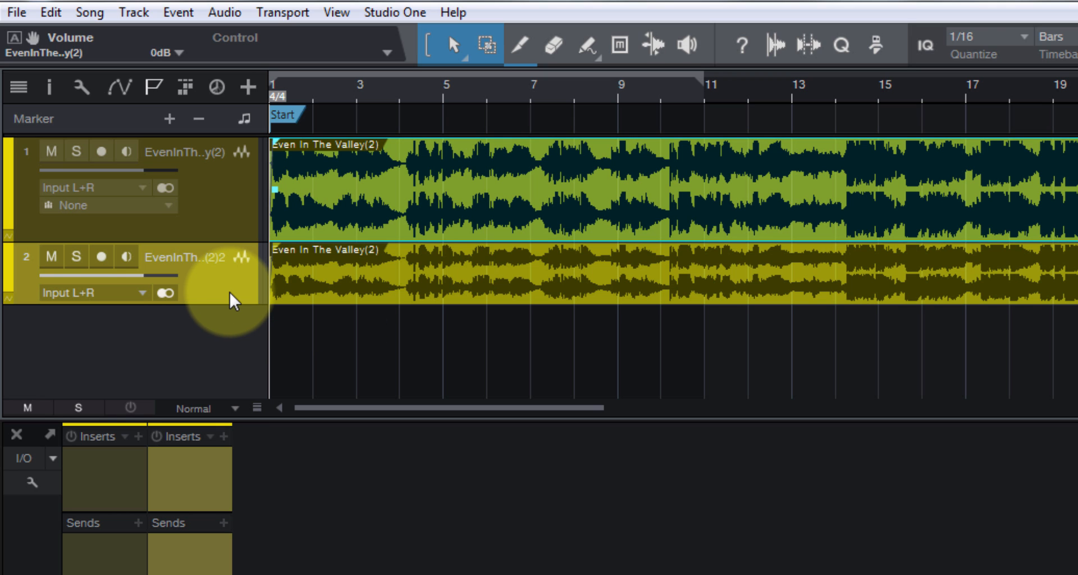
right_click(231, 207)
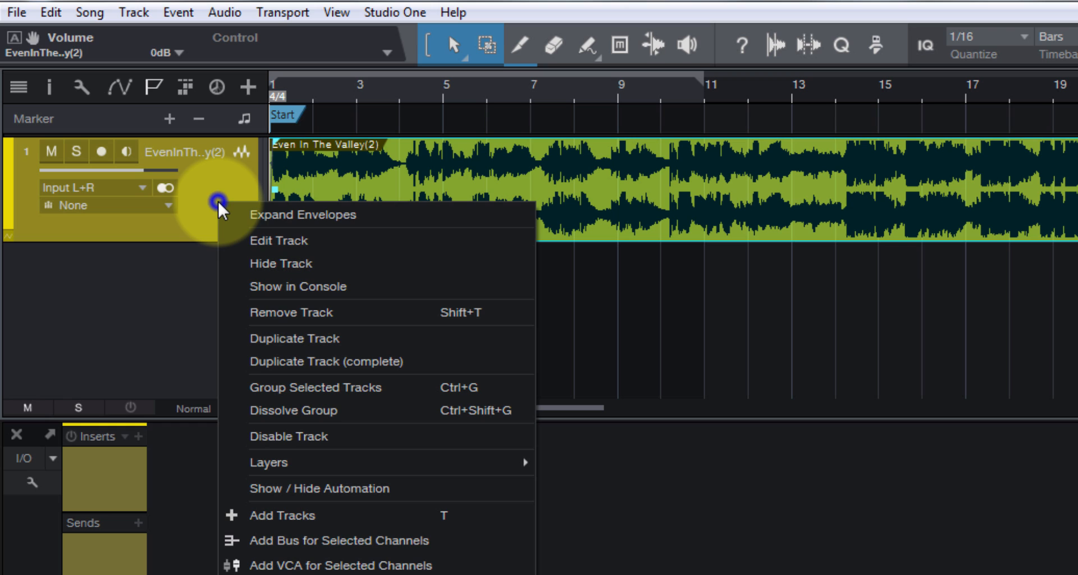
mouse_move(296, 361)
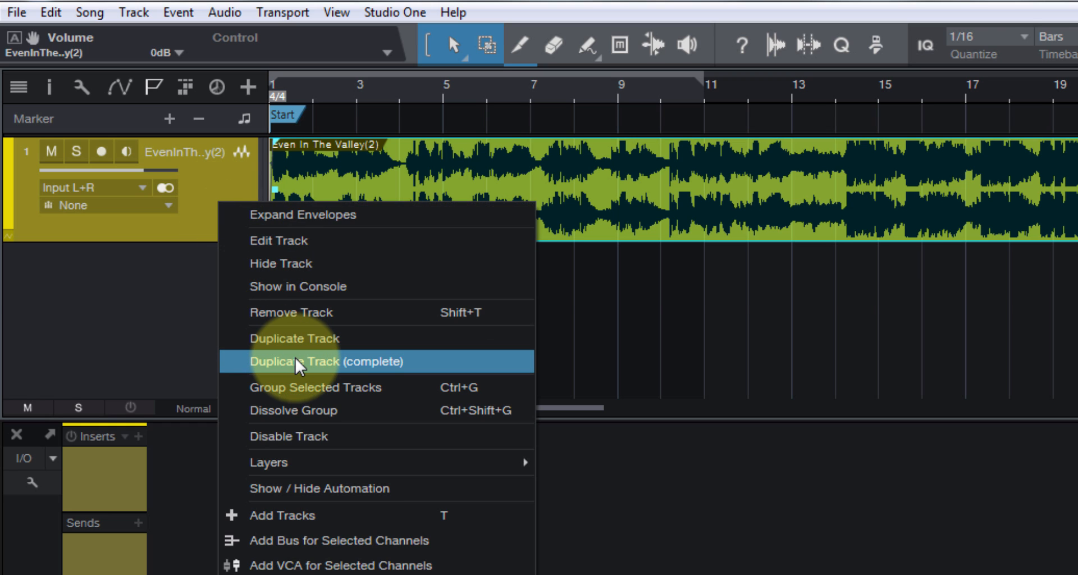
click(322, 361)
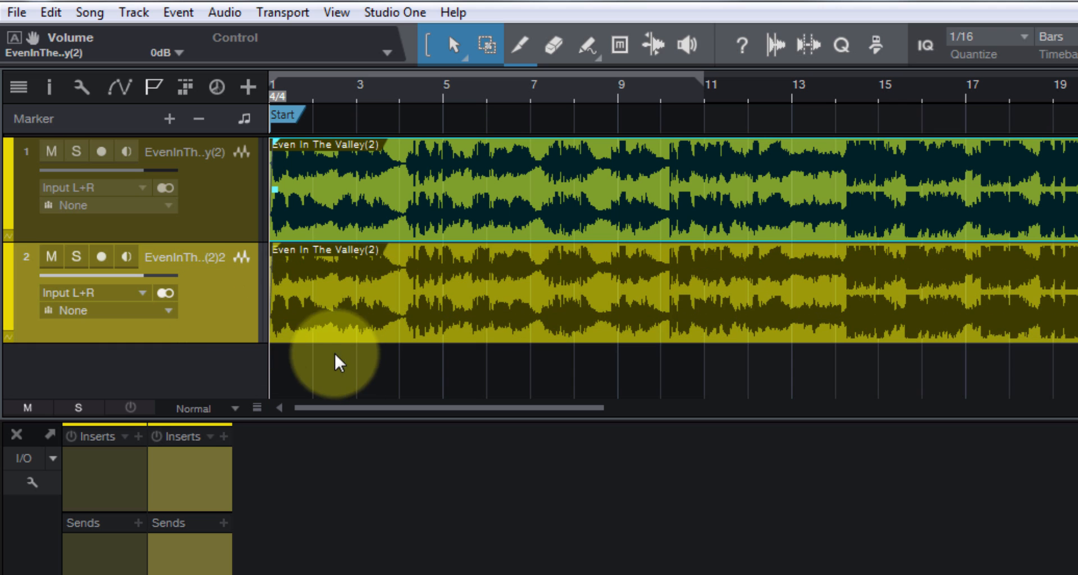
mouse_move(295, 482)
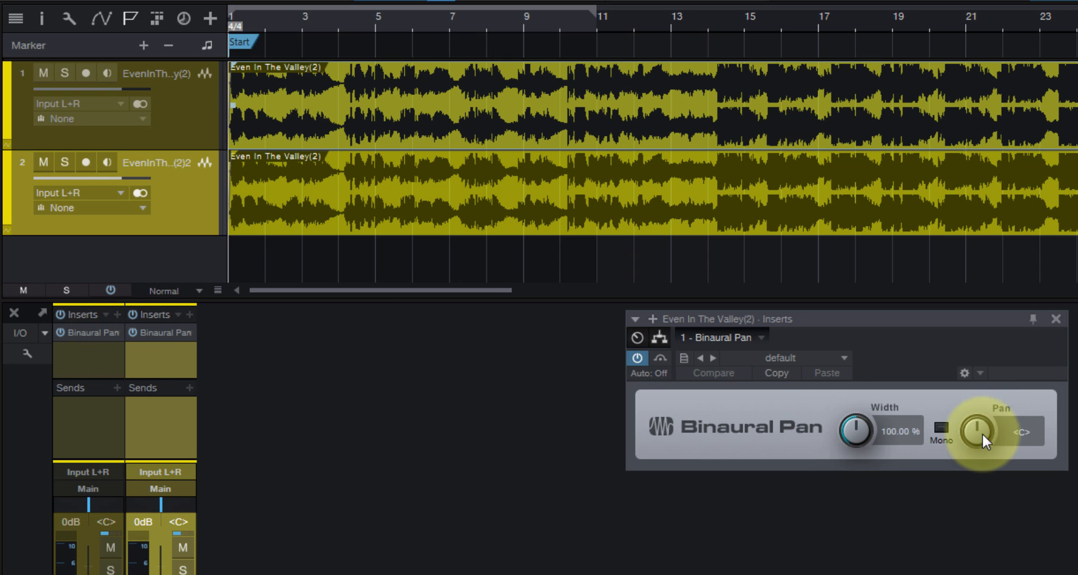
- Adjust the panning in the Binaural Pan effect on the song tracks
drag(976, 430, 975, 444)
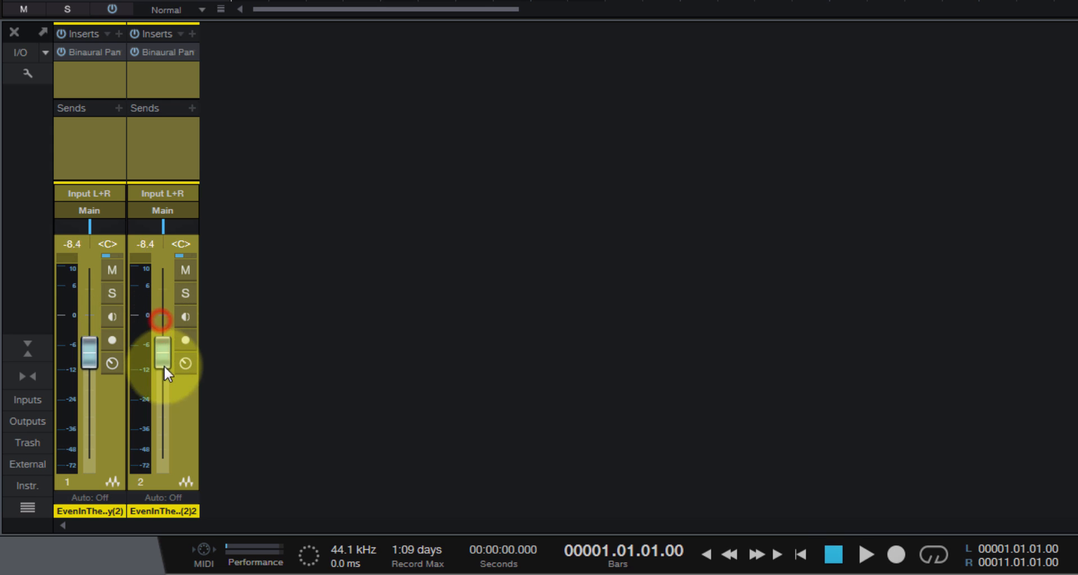
- Pull the song track faders fully down to -oo
drag(165, 357, 172, 457)
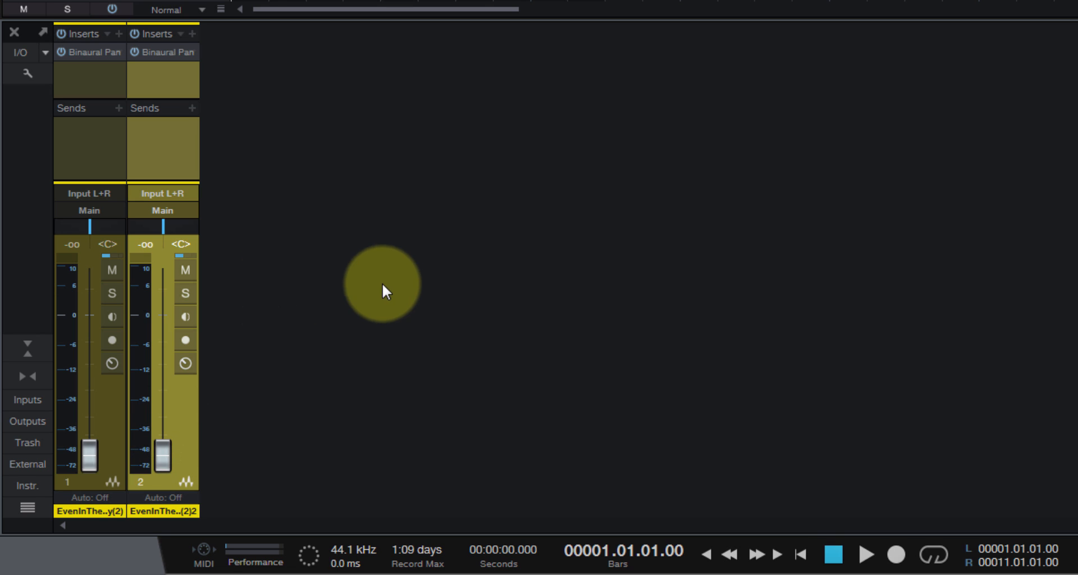
- Add two new bus channels to the Console
right_click(385, 288)
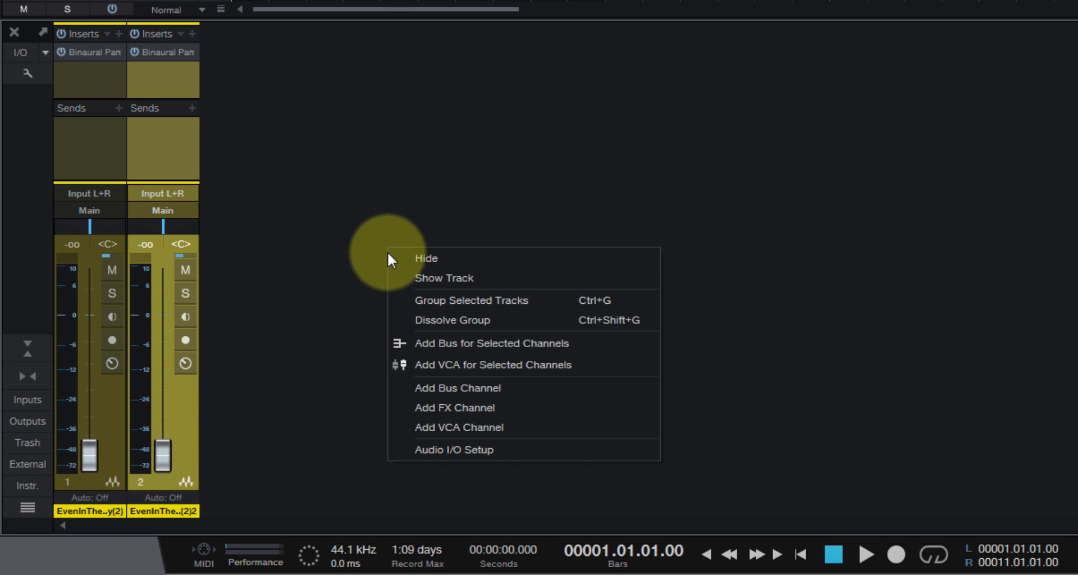
click(457, 387)
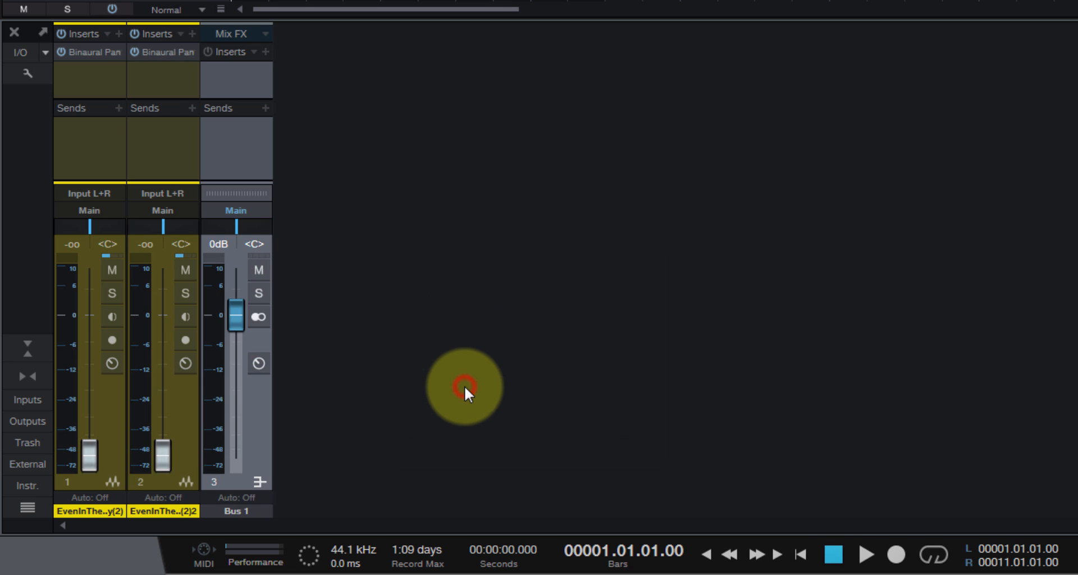
right_click(465, 385)
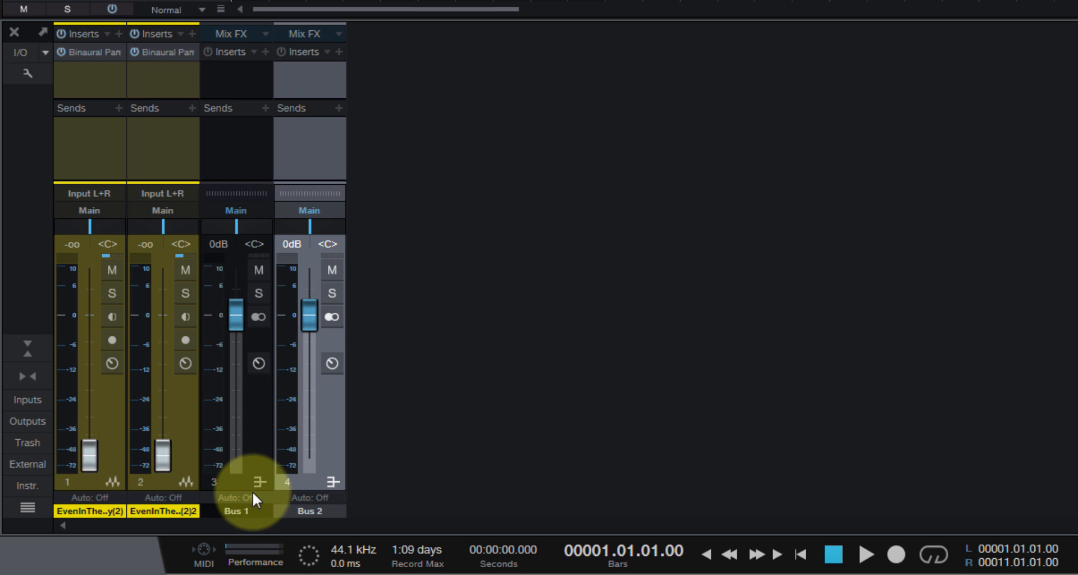
click(236, 511)
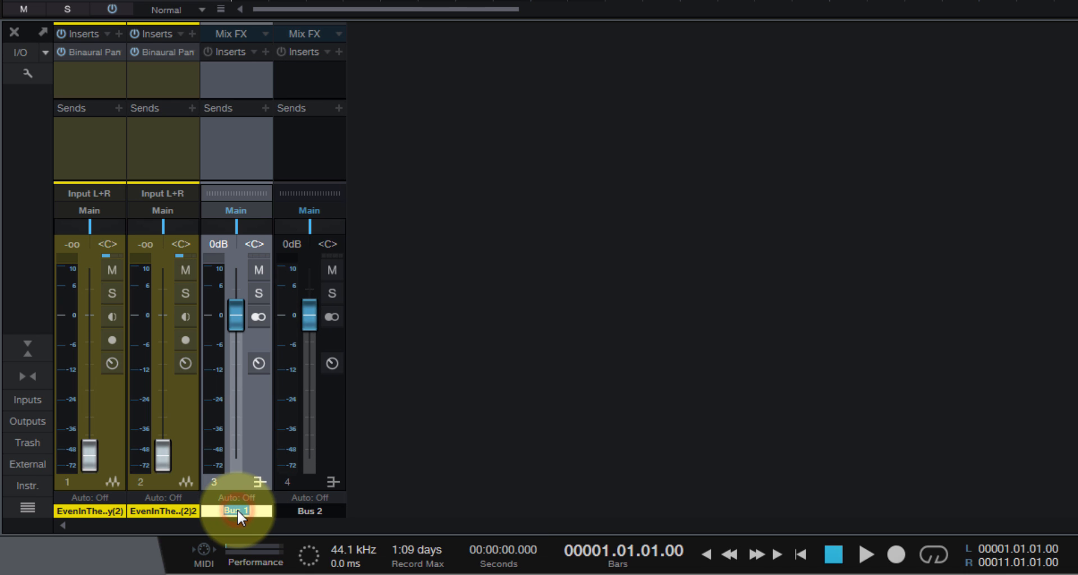
- Rename the two buses to Left and Right
double_click(235, 510)
text(Left)
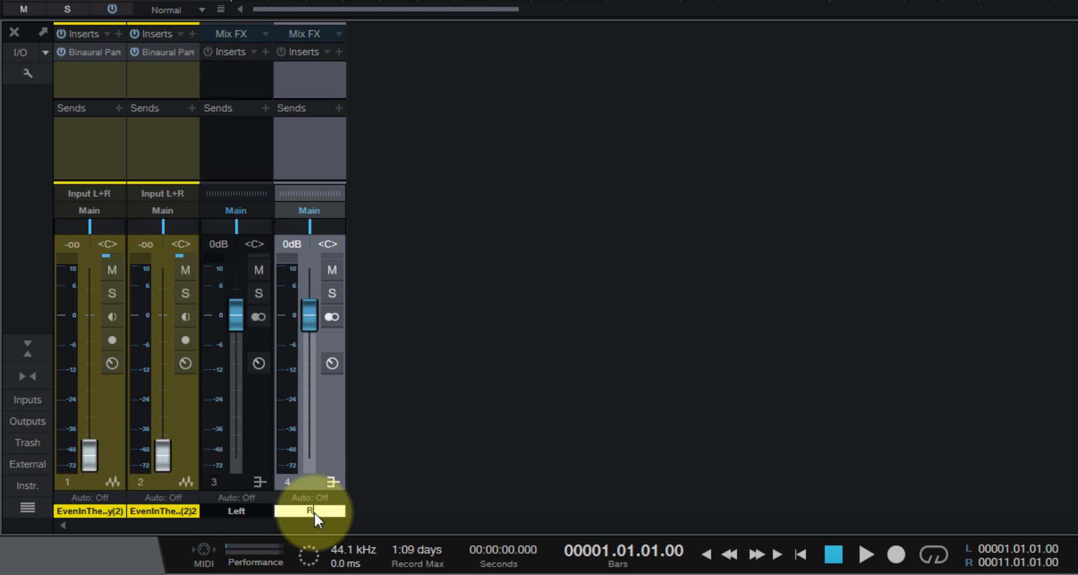
click(310, 511)
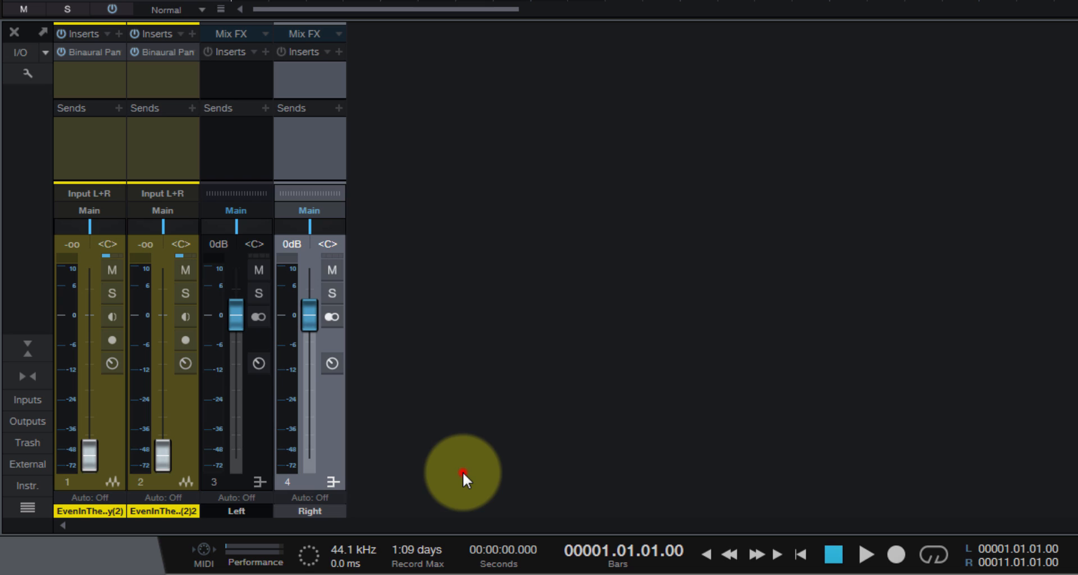
mouse_move(93, 152)
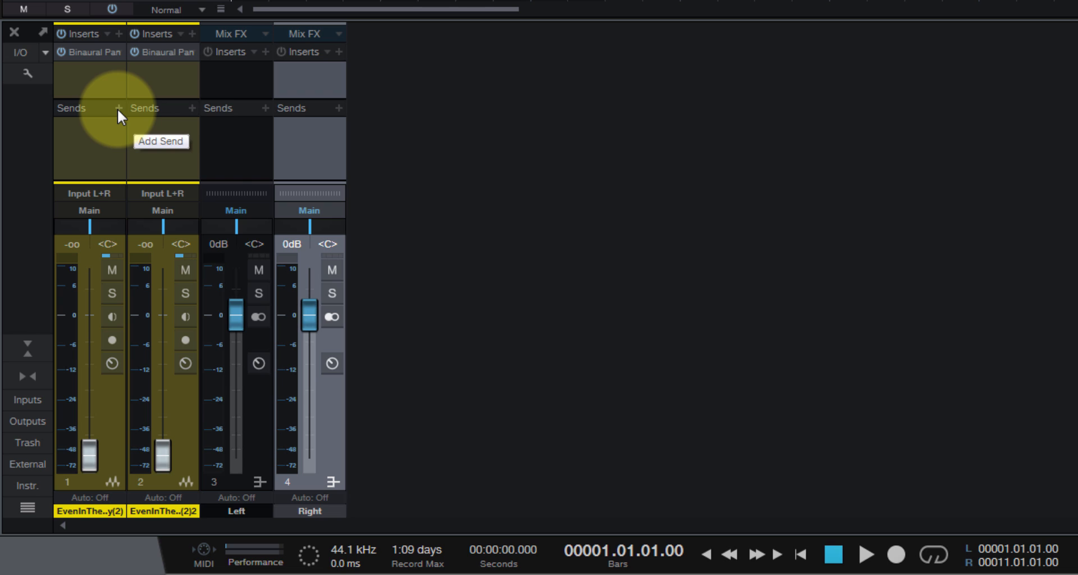
- Send track 1 pre-fader to the Left bus and track 2 to the Right bus
click(161, 142)
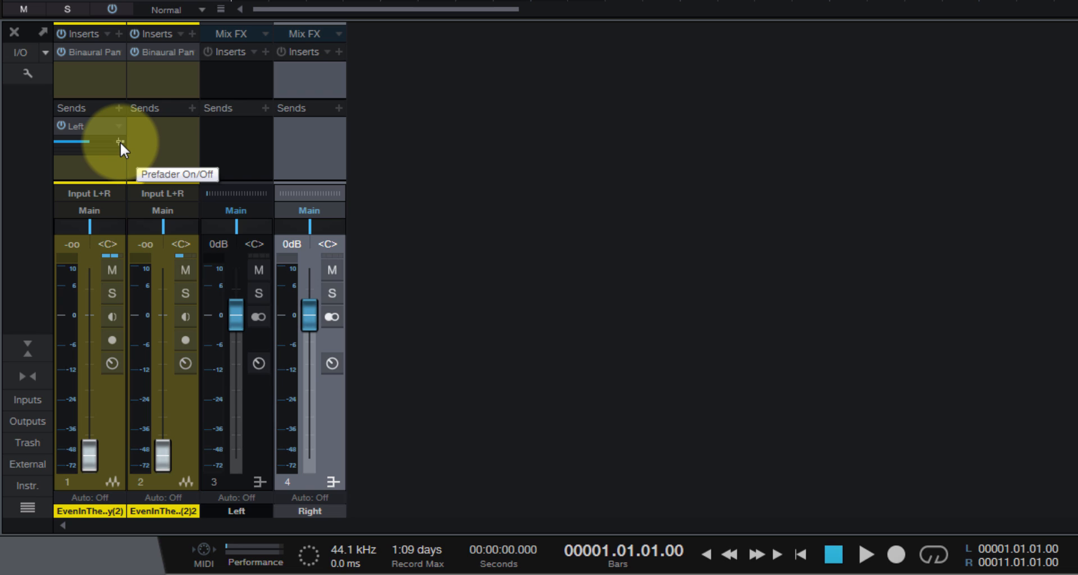
click(119, 143)
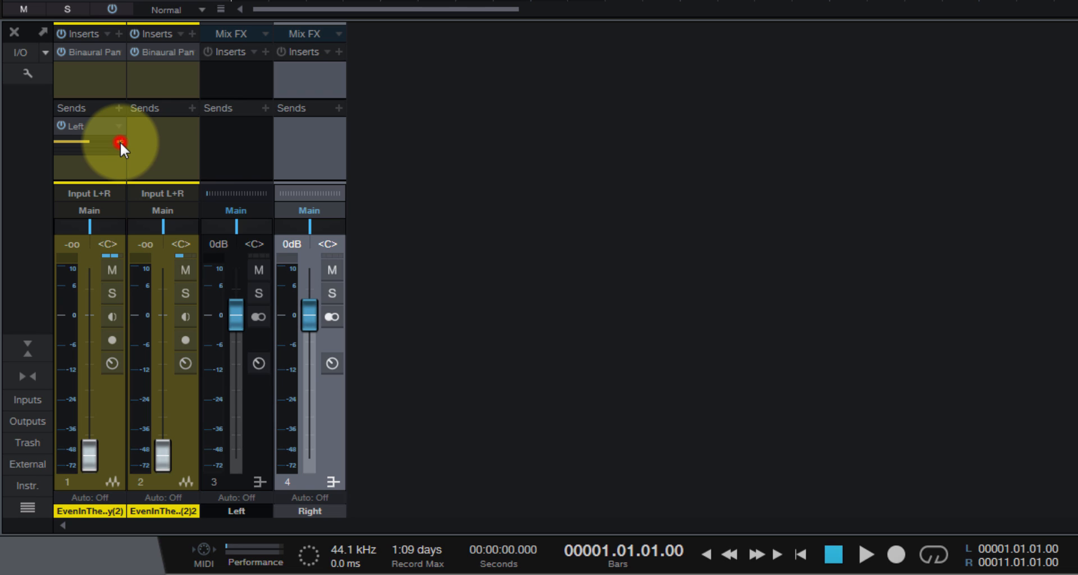
click(194, 108)
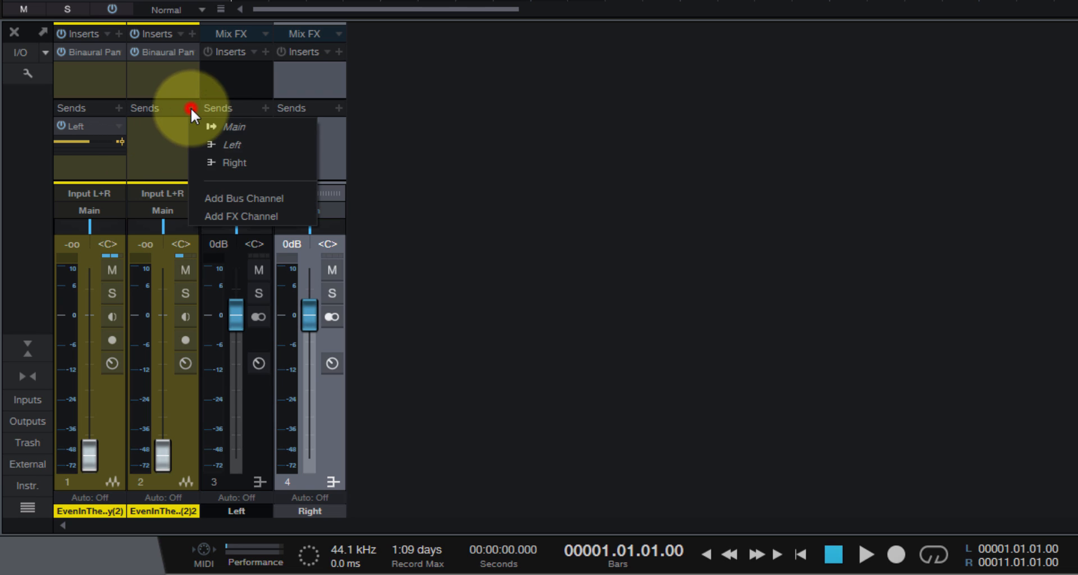
click(235, 163)
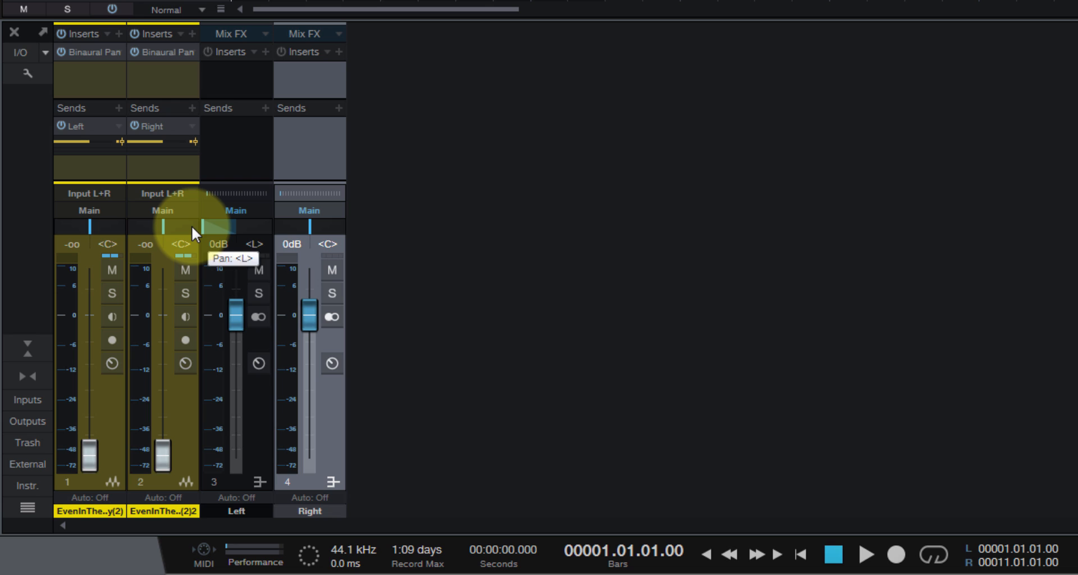
mouse_move(229, 235)
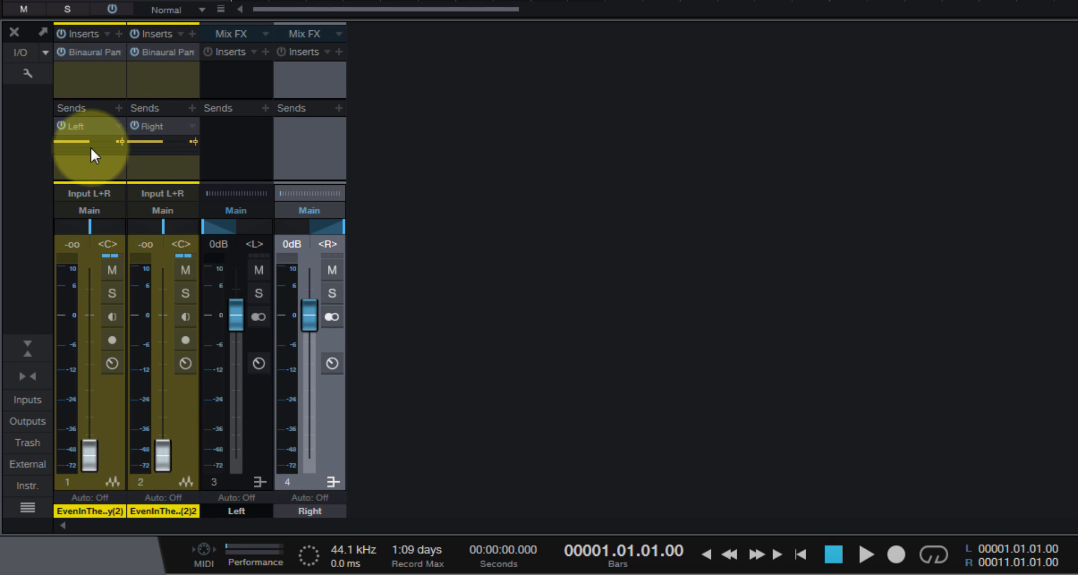
- Pan the Left bus to <L> and the Right bus to <R>
click(88, 141)
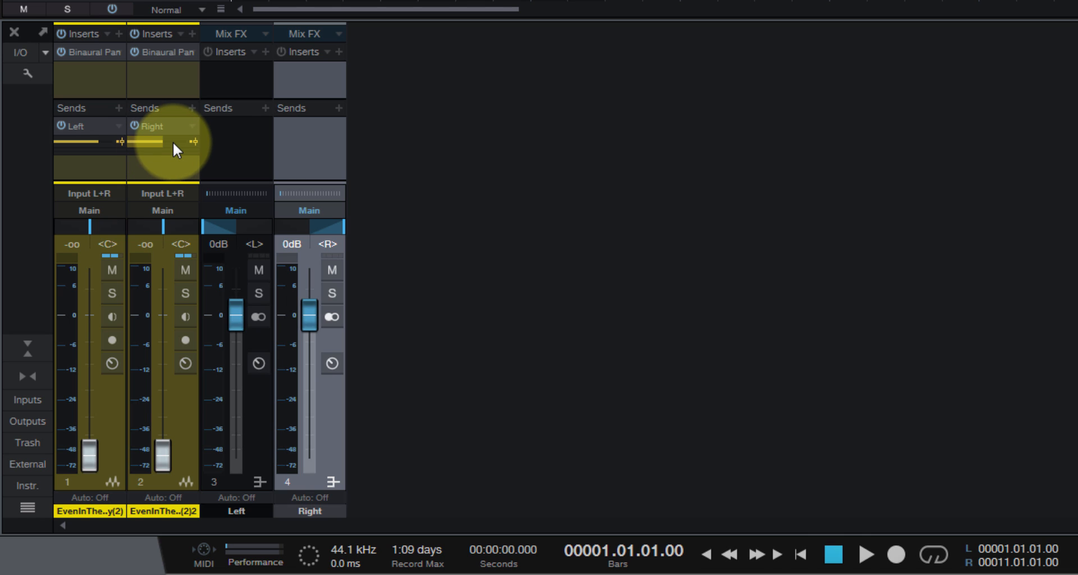
click(168, 145)
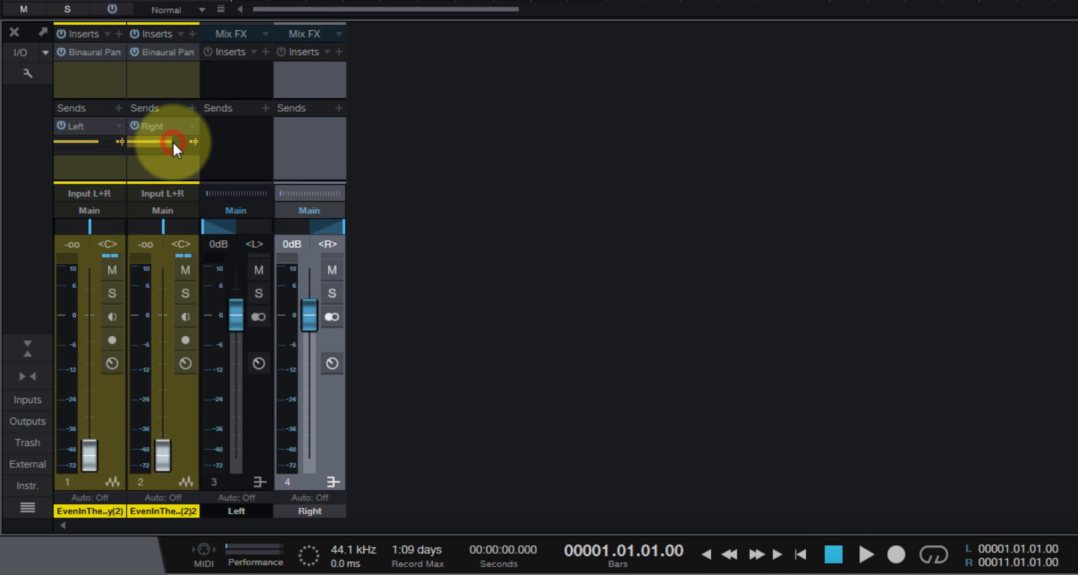
click(168, 142)
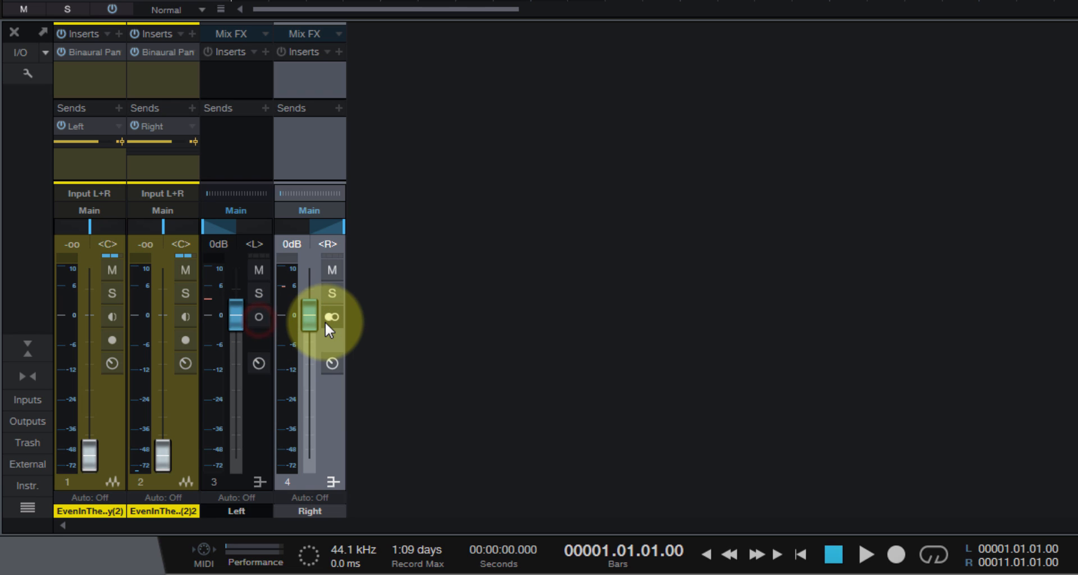
- Switch the Left and Right buses to mono
click(331, 317)
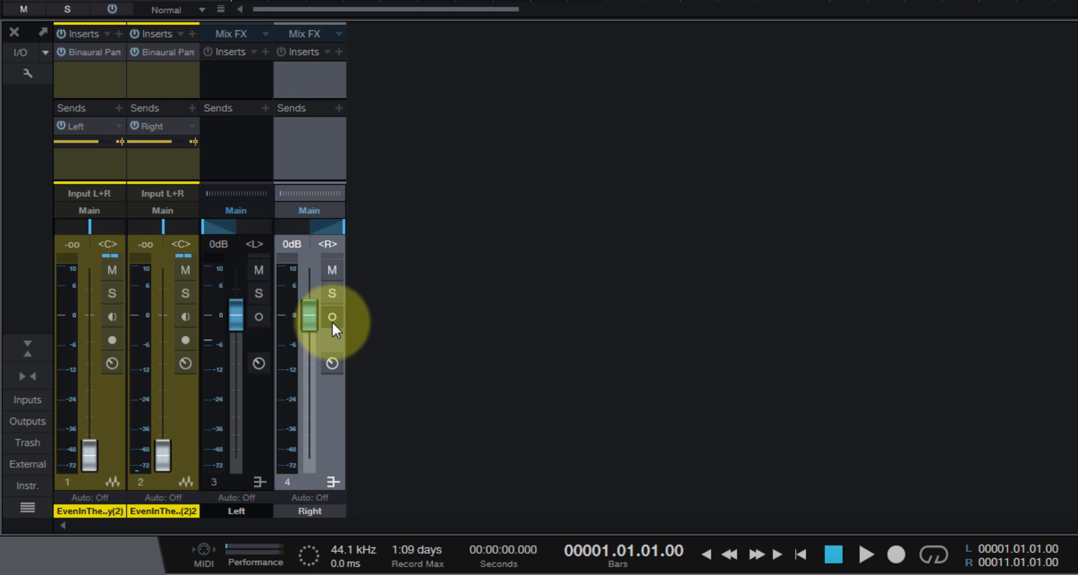
mouse_move(661, 357)
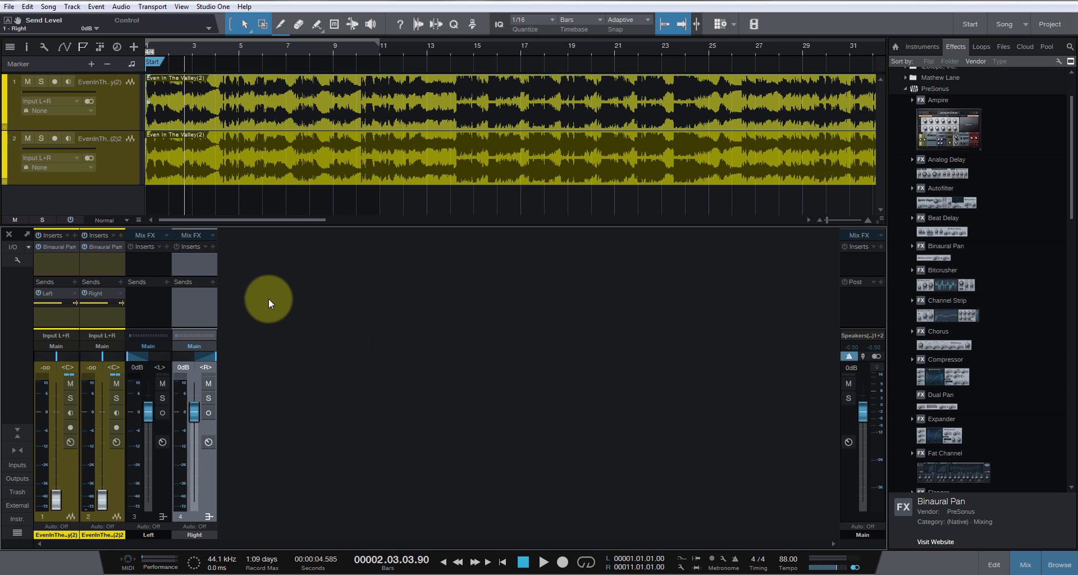
- Play the song and listen through the mono Left and Right buses
click(544, 561)
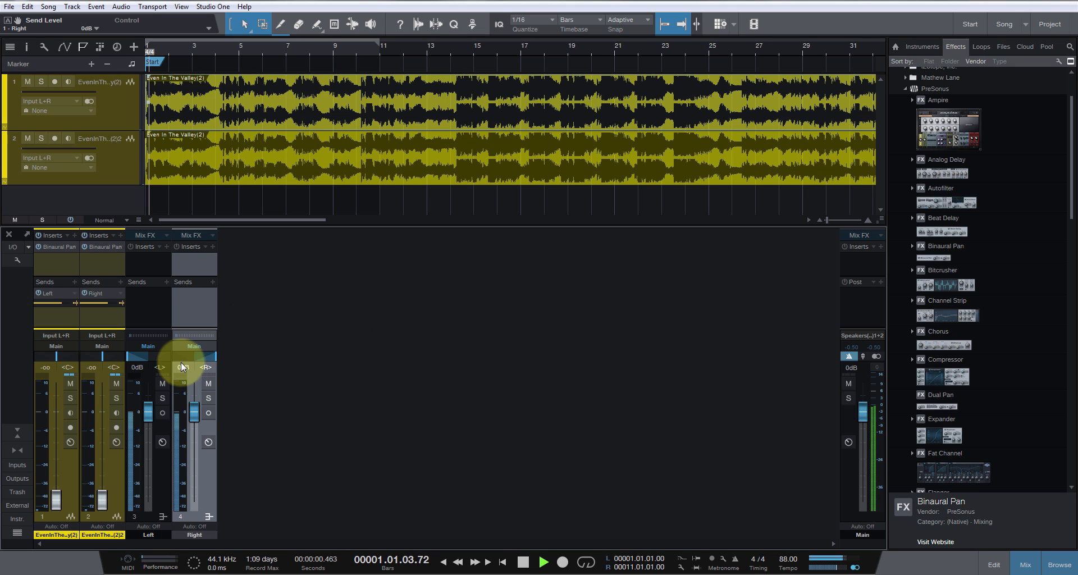
click(209, 383)
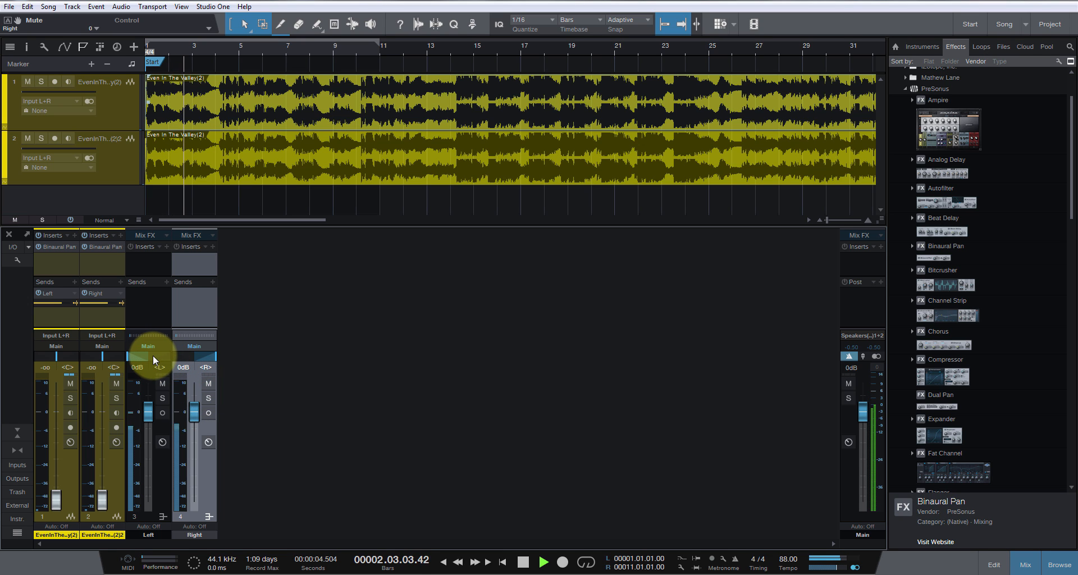
drag(158, 356, 158, 347)
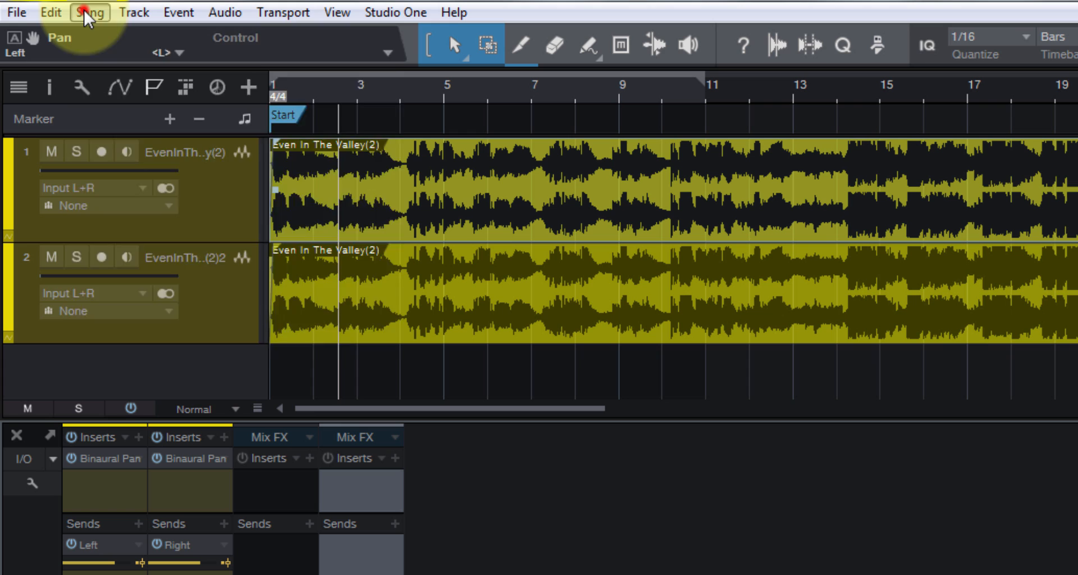
- Export stems of only the Left and Right buses, leaving out both original tracks
click(89, 12)
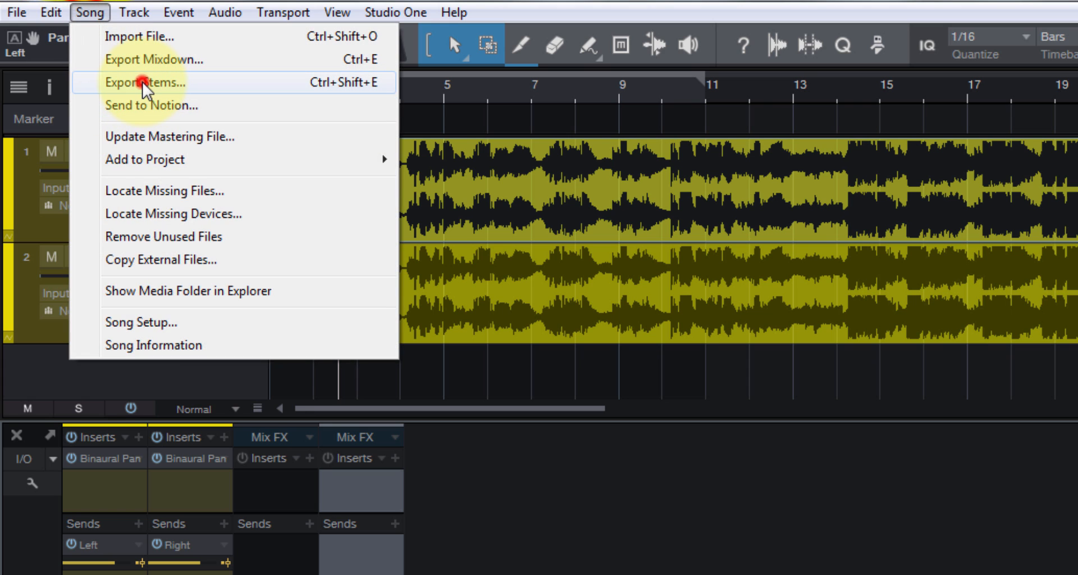
click(146, 82)
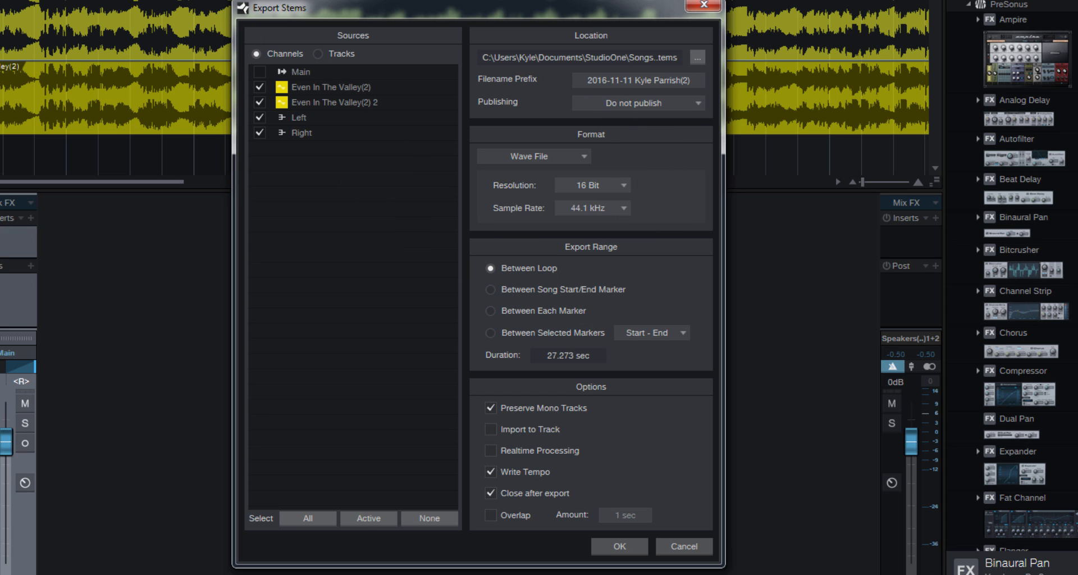
click(259, 86)
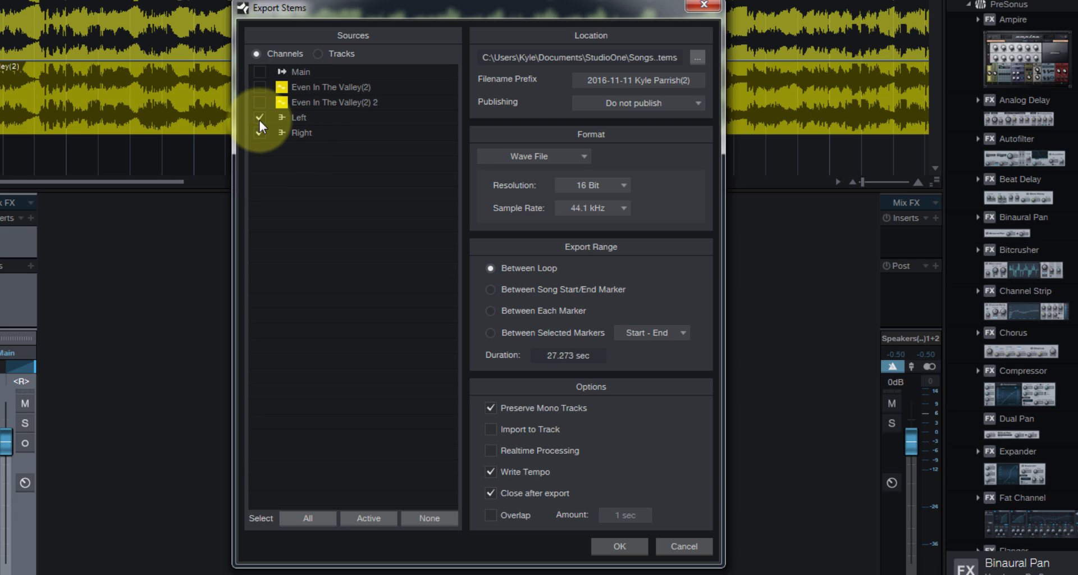
click(260, 117)
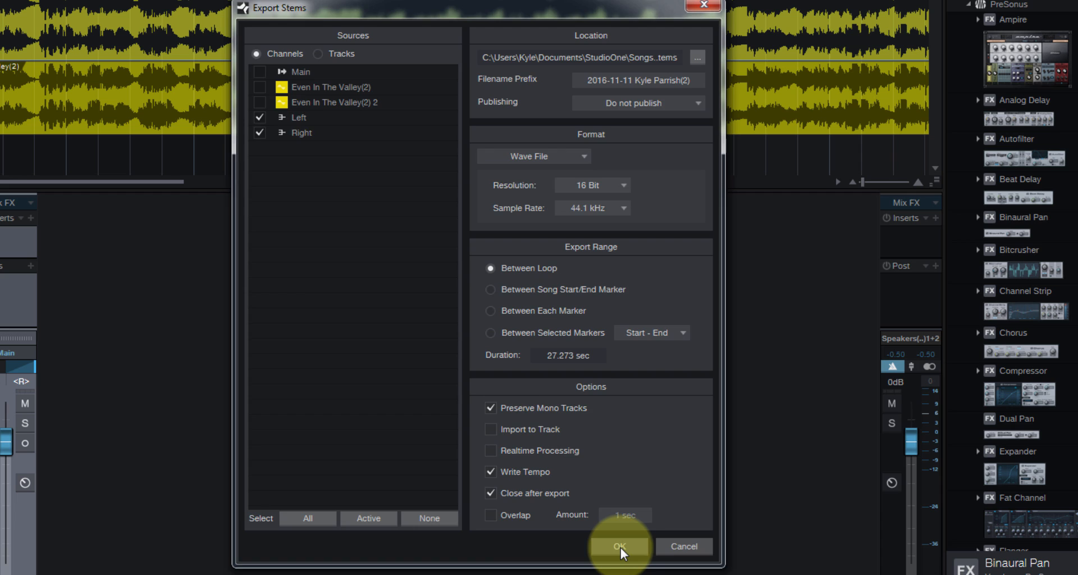
click(618, 546)
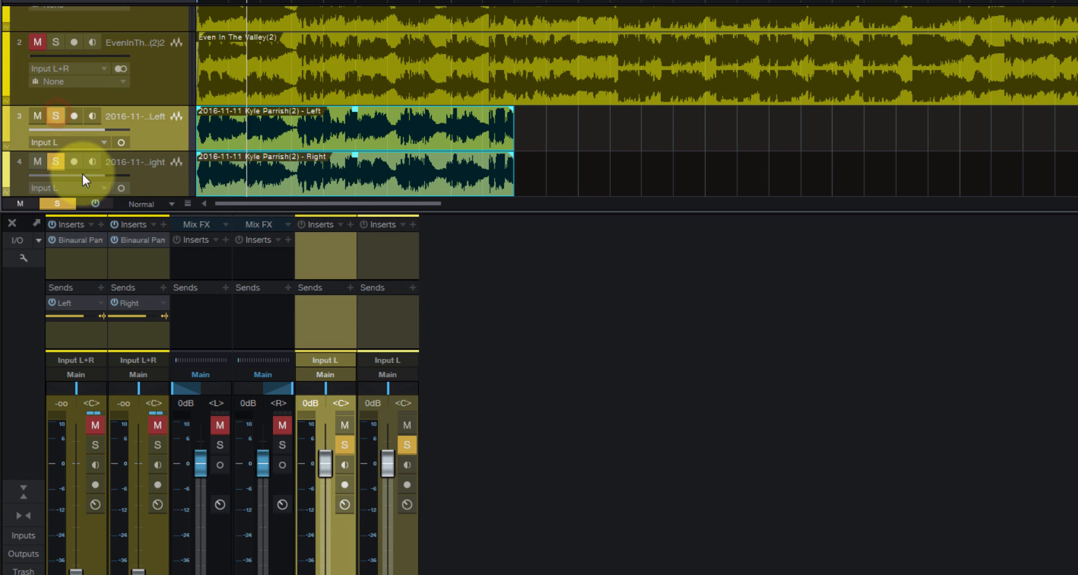
mouse_move(370, 377)
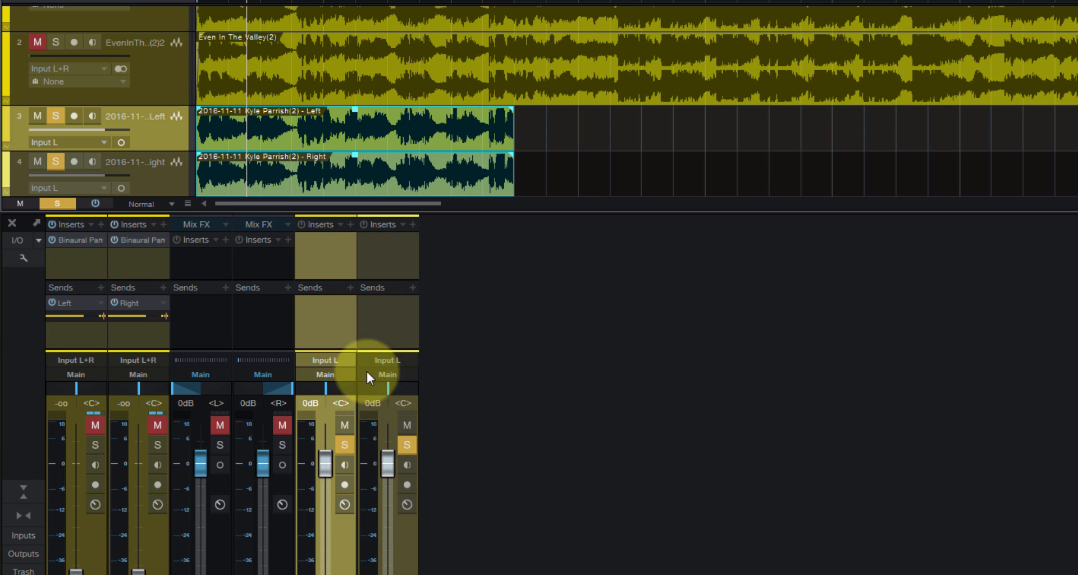
- Pan the imported stems to <L> and <R> and solo them both
drag(387, 388, 434, 392)
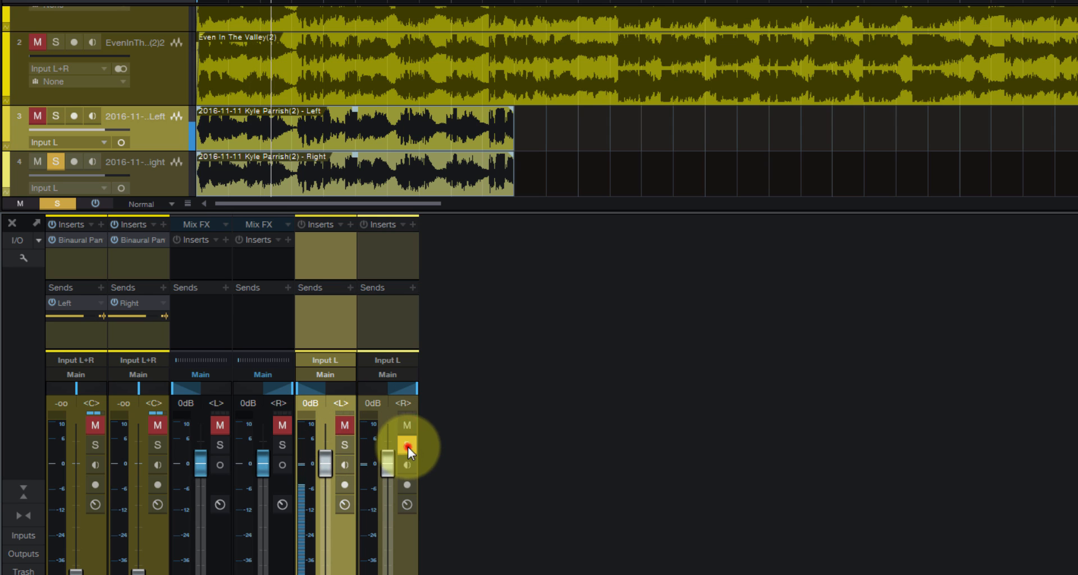
click(345, 445)
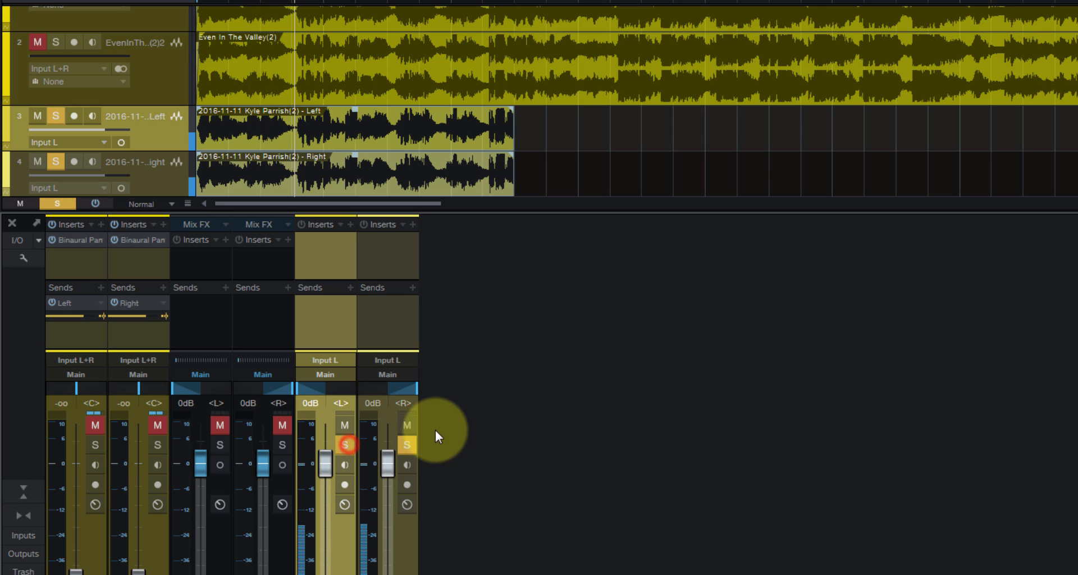